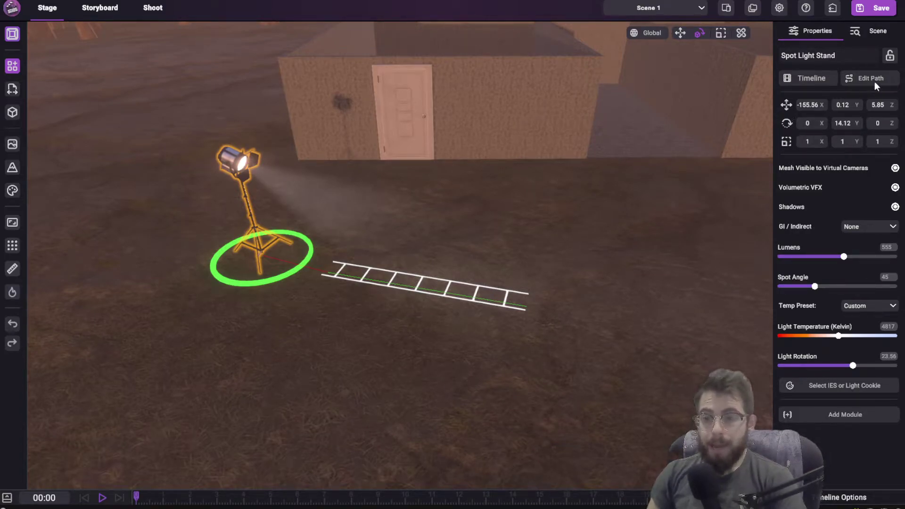
Step: Open the Path Editor for the Spot Light Stand from the Properties panel
left_click(869, 78)
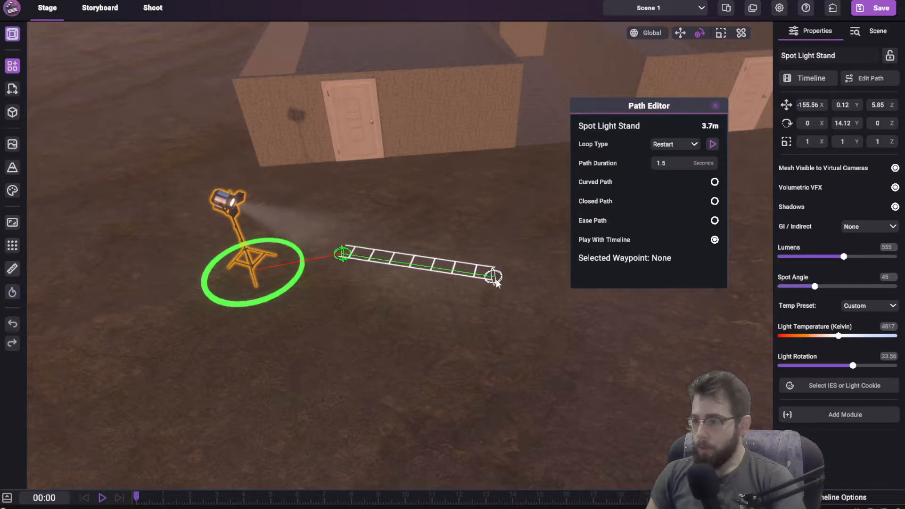
Step: Adjust the end waypoint and select waypoint 2 on the stand's path
left_click(493, 276)
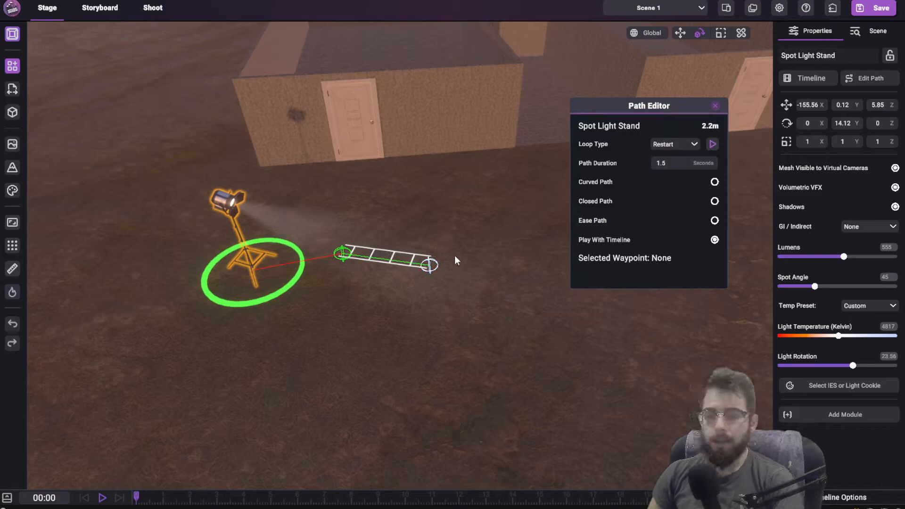
left_click(430, 265)
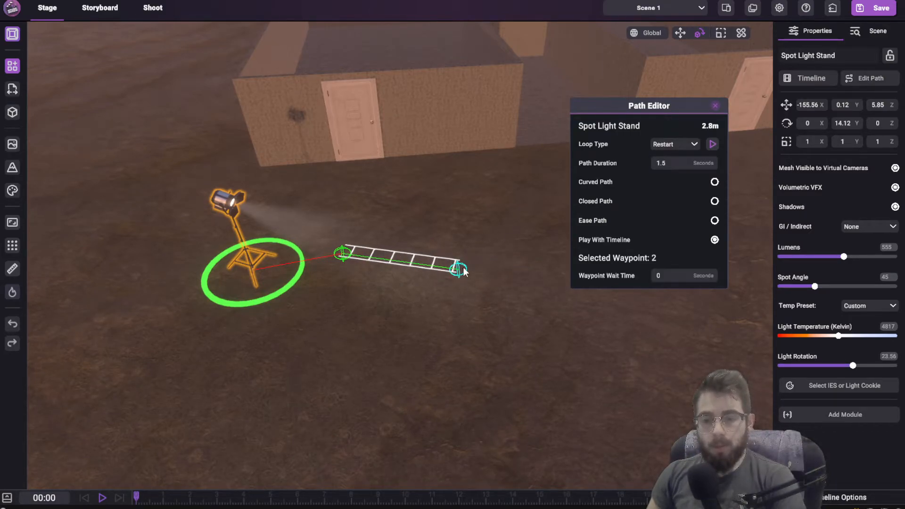
mouse_move(639, 292)
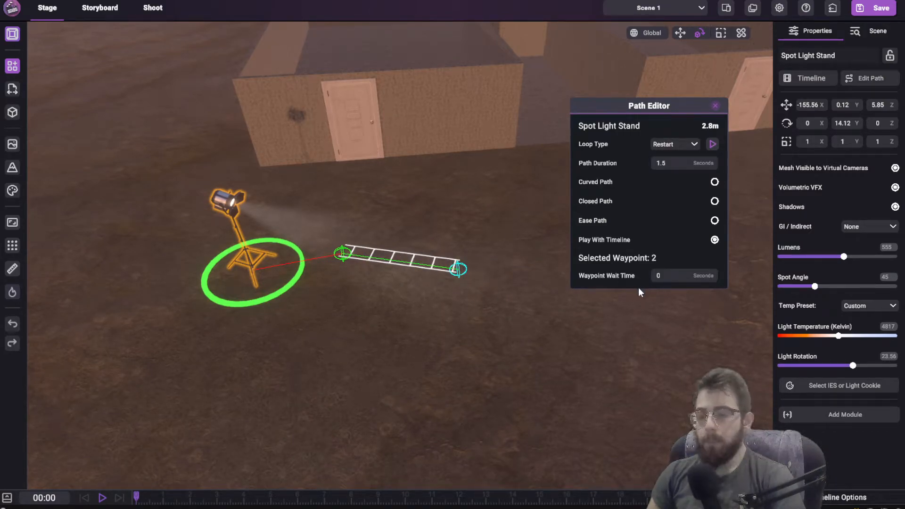
mouse_move(588, 335)
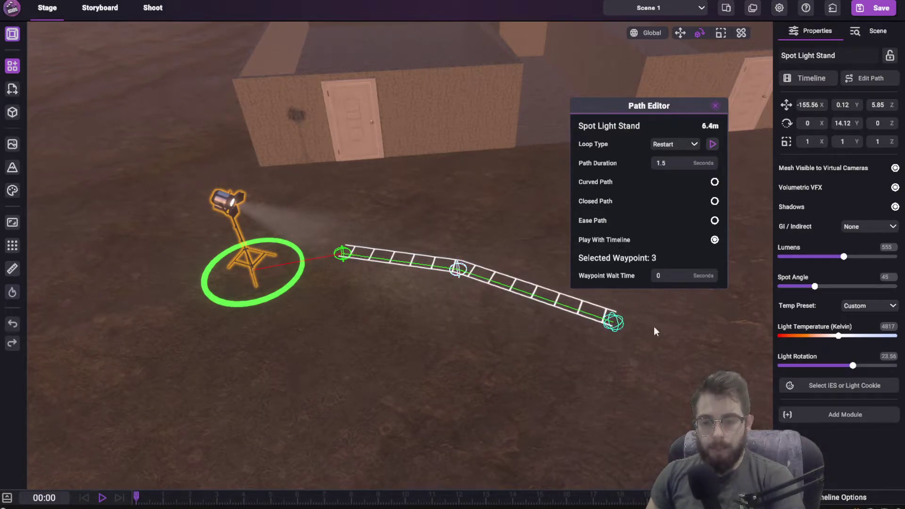
Step: Bring up the Delete Point / Add Point After / Add Point Before menu on waypoint 3
left_click(458, 271)
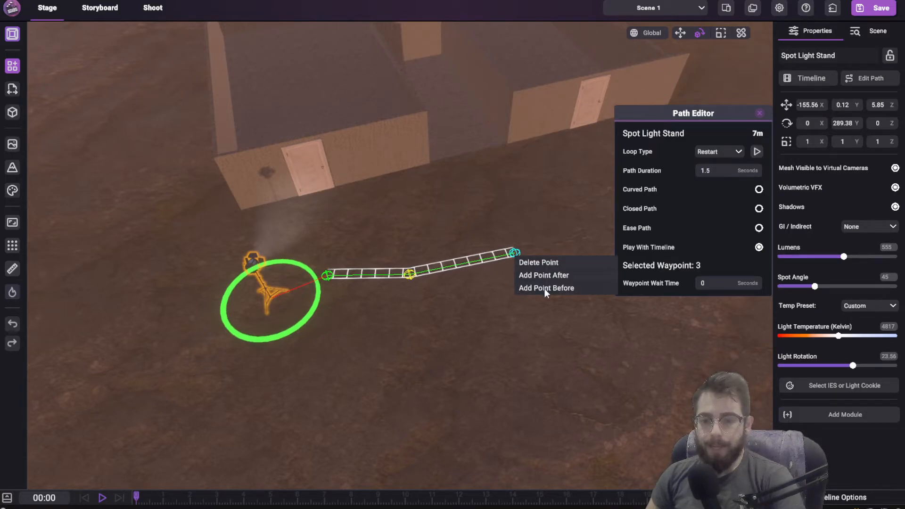
Step: Insert new waypoints before and near the last one so the path bends sharply
left_click(543, 274)
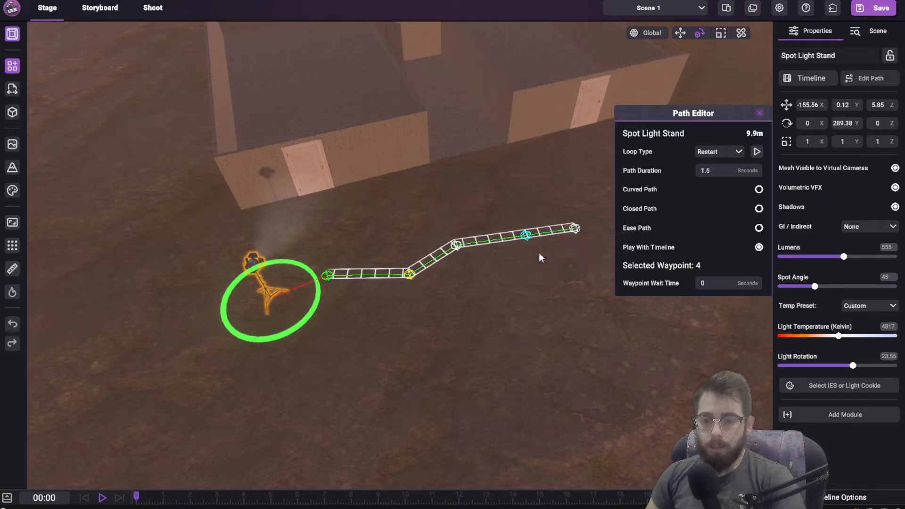
mouse_move(558, 234)
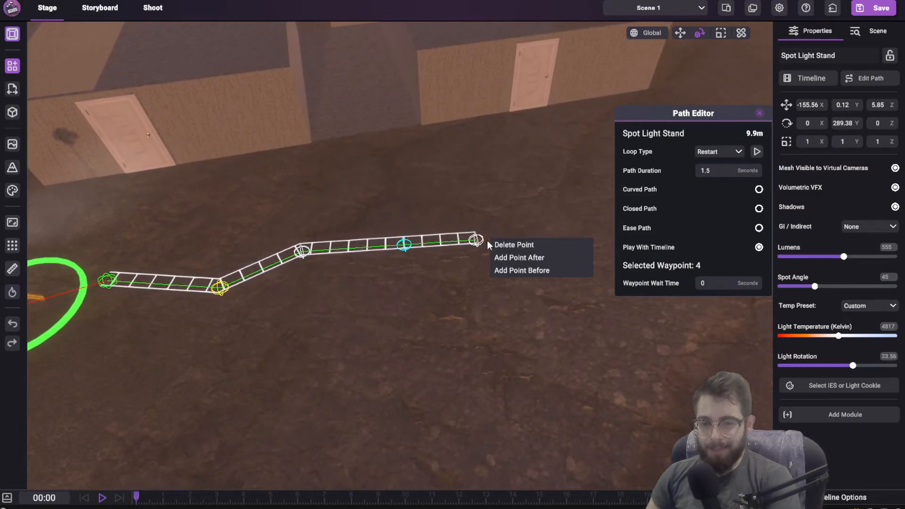
left_click(512, 244)
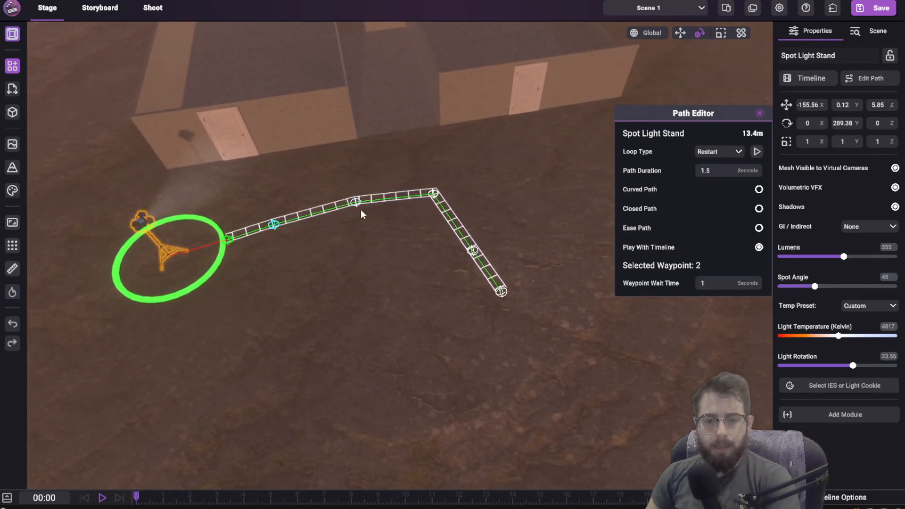
left_click(442, 332)
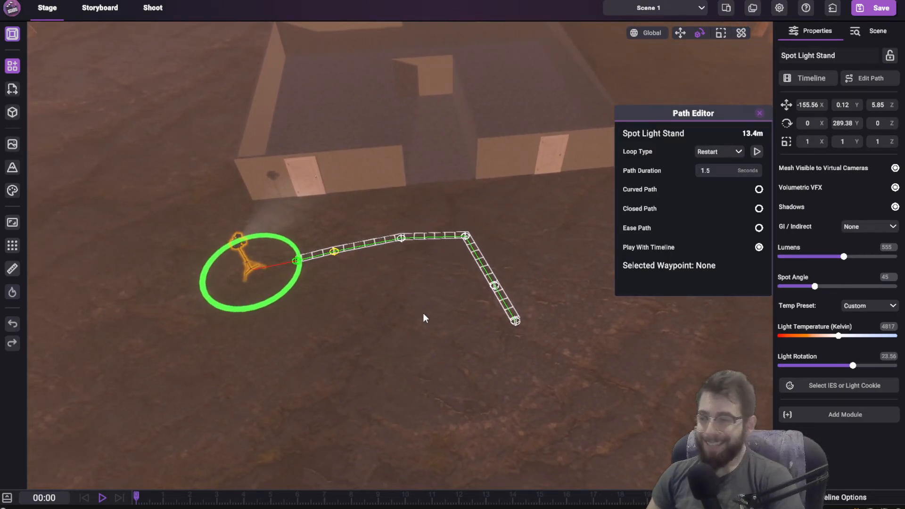
mouse_move(538, 341)
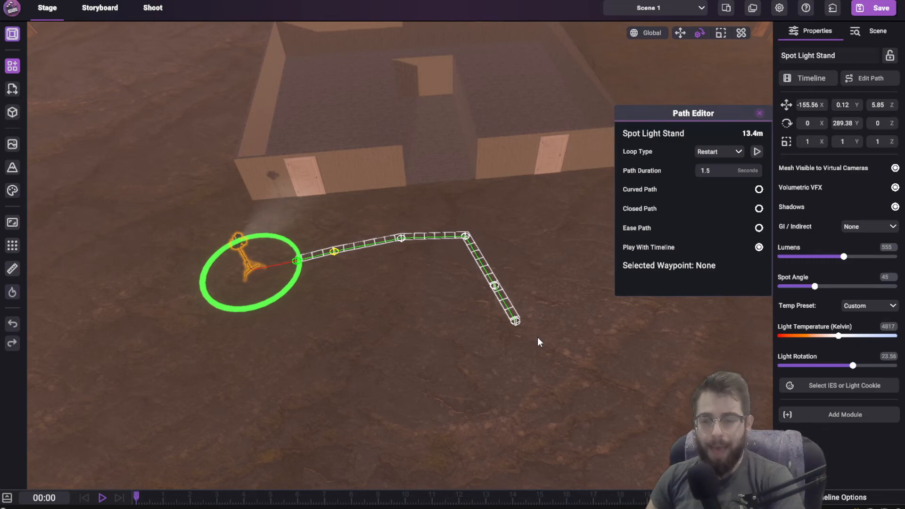
mouse_move(517, 289)
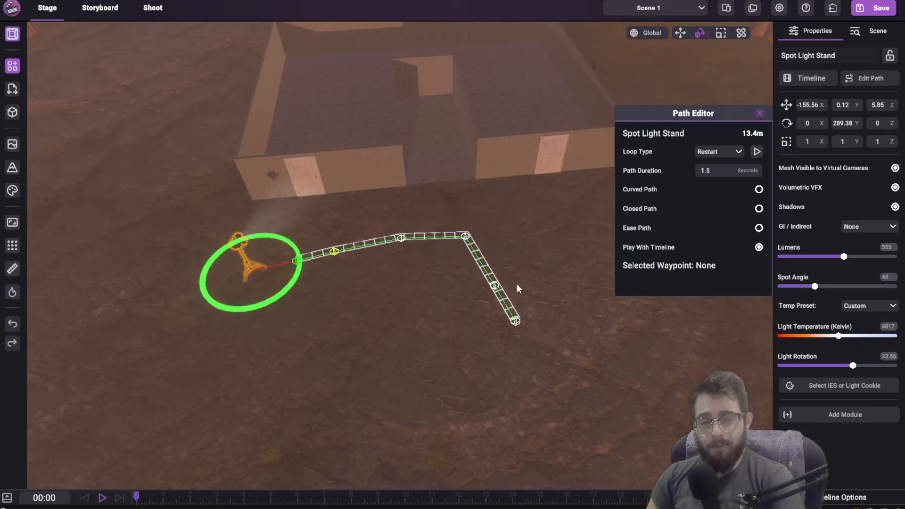
mouse_move(655, 54)
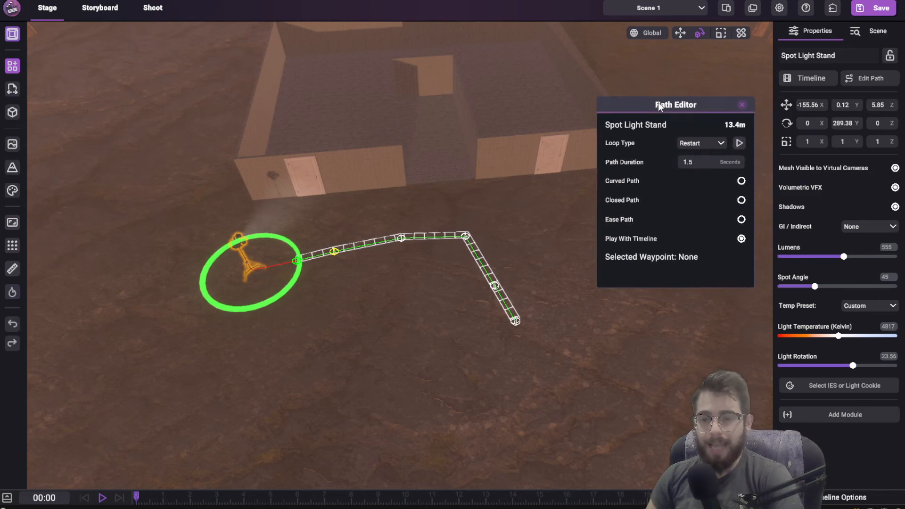
mouse_move(651, 157)
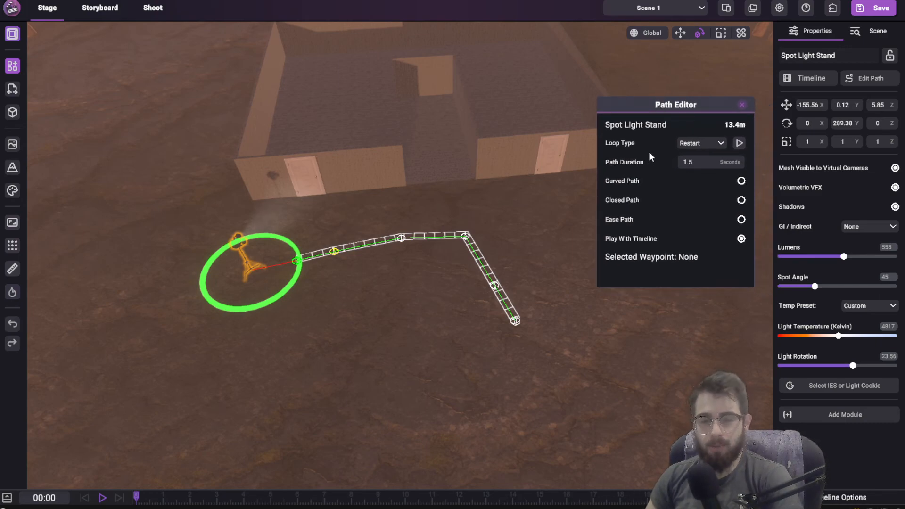